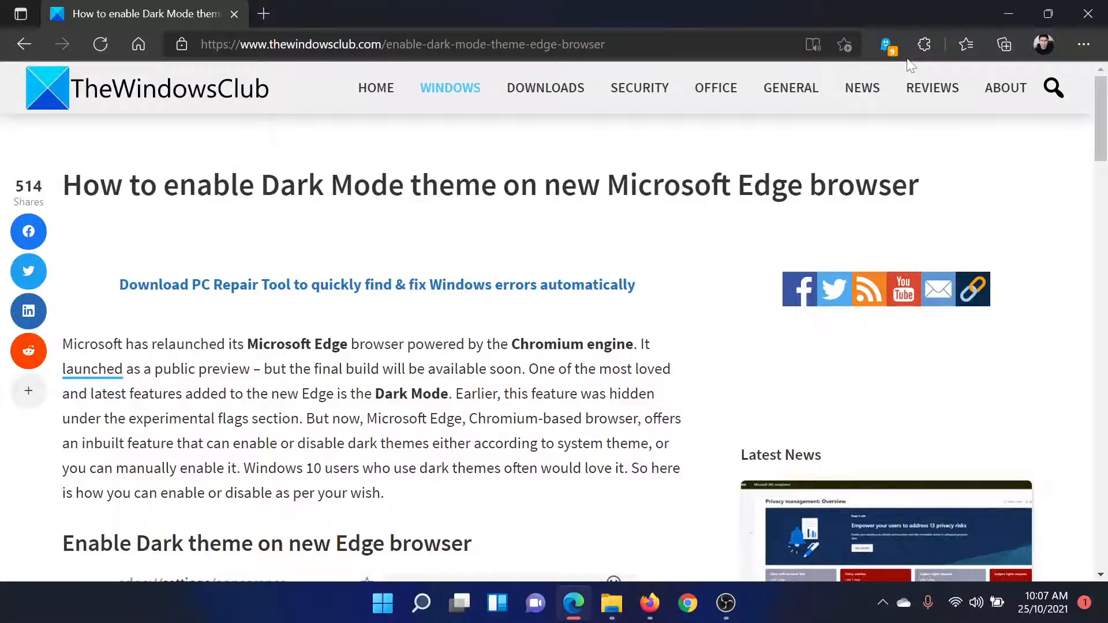
{"action": "mouse_move", "coordinate": [223, 163]}
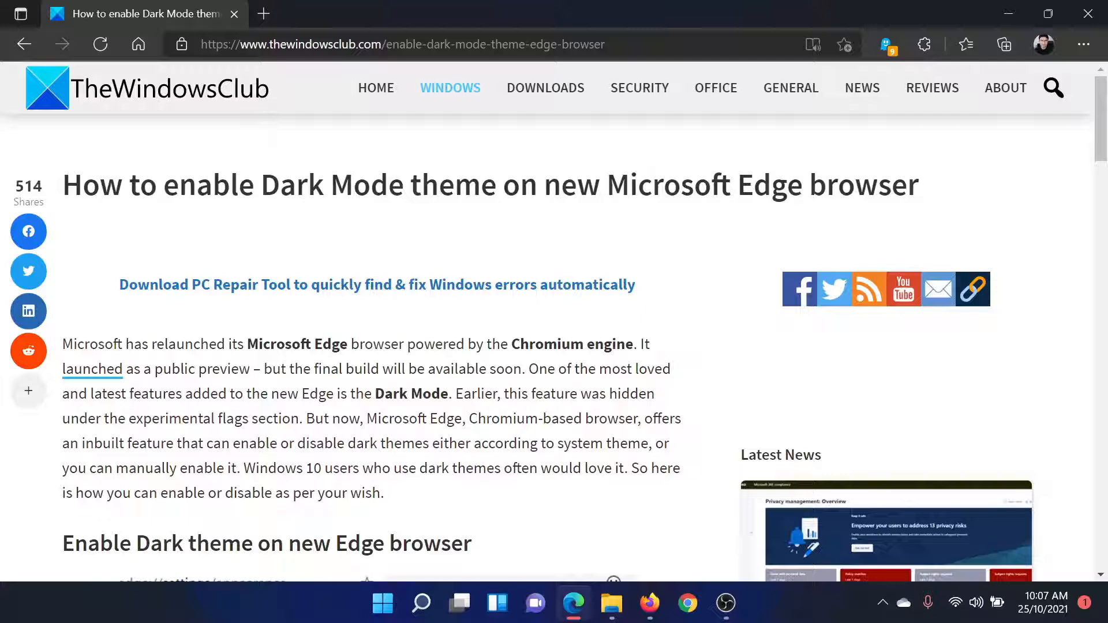
{"action": "mouse_move", "coordinate": [925, 190]}
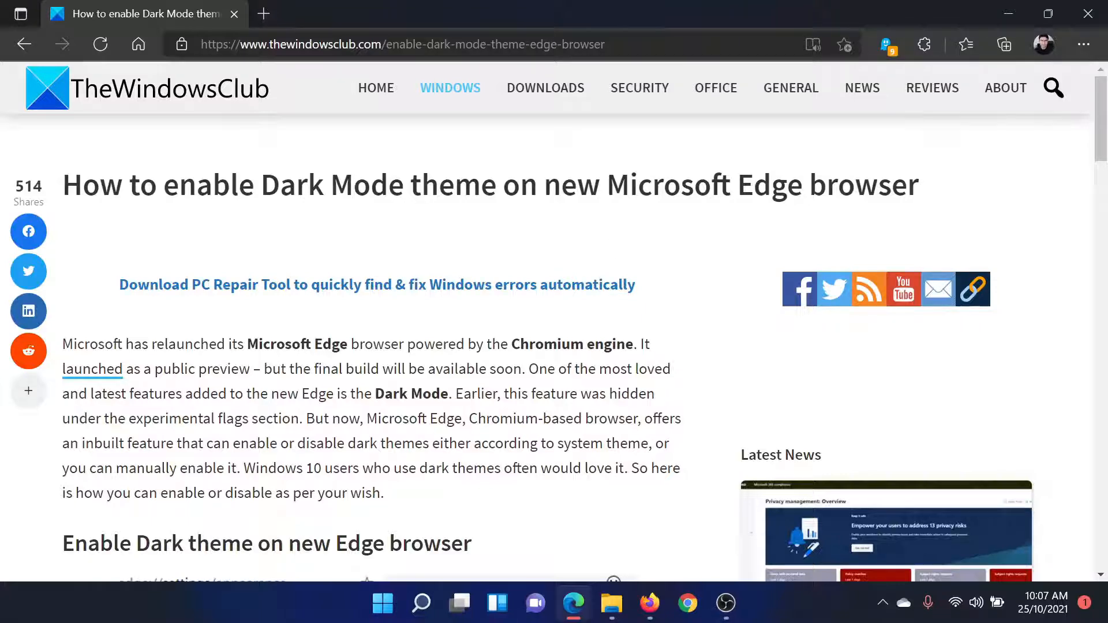
Scroll the TheWindowsClub article down to its five theme-selection steps.
{"action": "scroll", "scroll_direction": "down", "scroll_amount": 3}
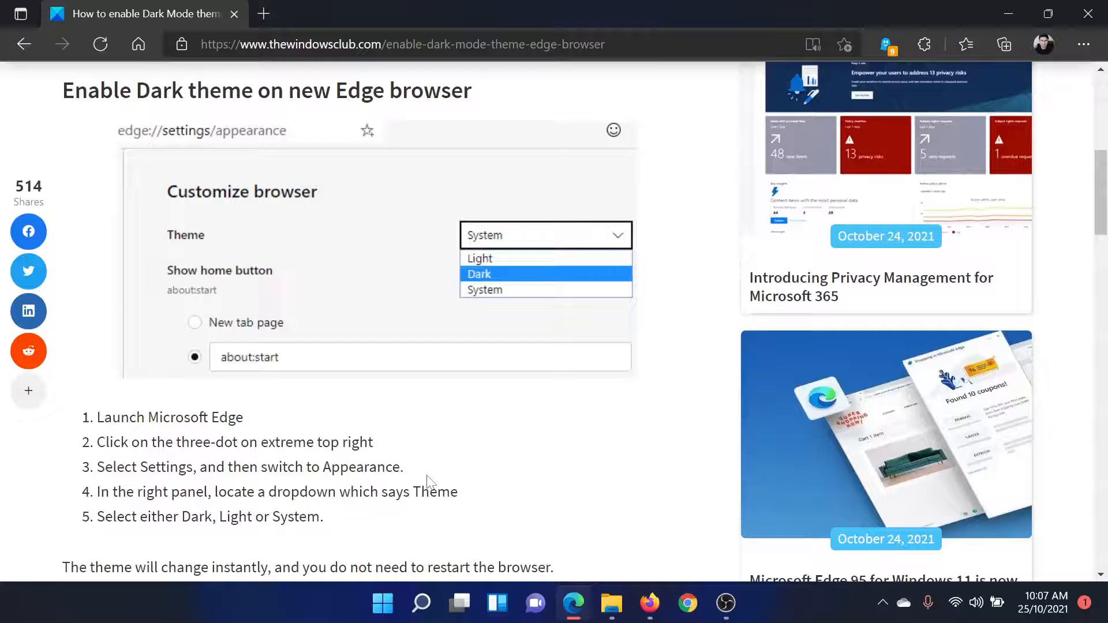
{"action": "scroll", "scroll_direction": "down", "scroll_amount": 3}
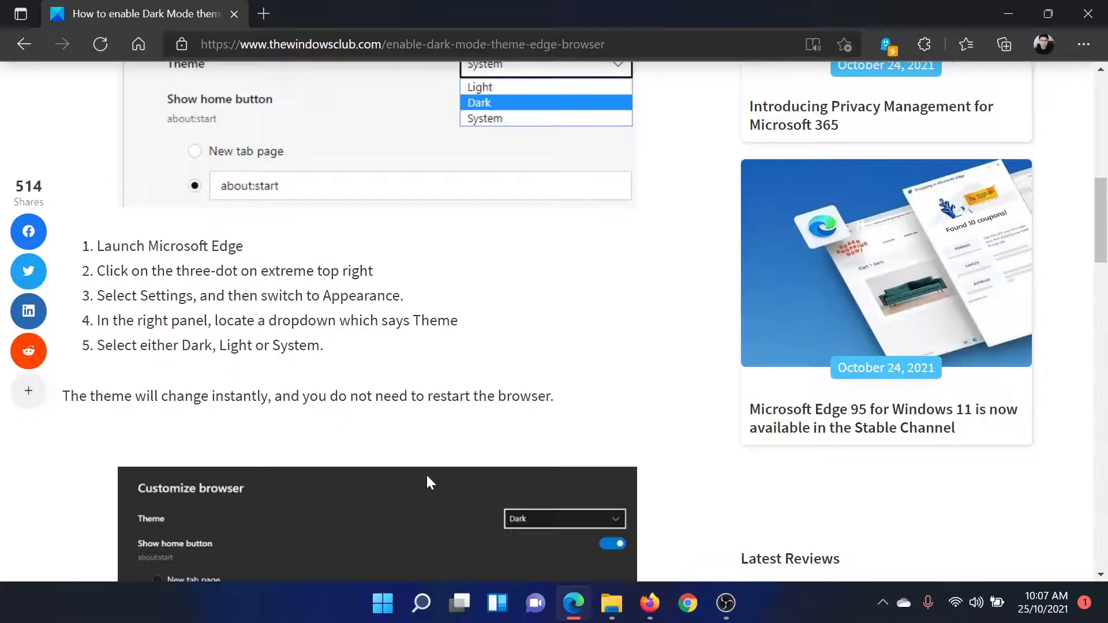
{"action": "mouse_move", "coordinate": [1084, 44]}
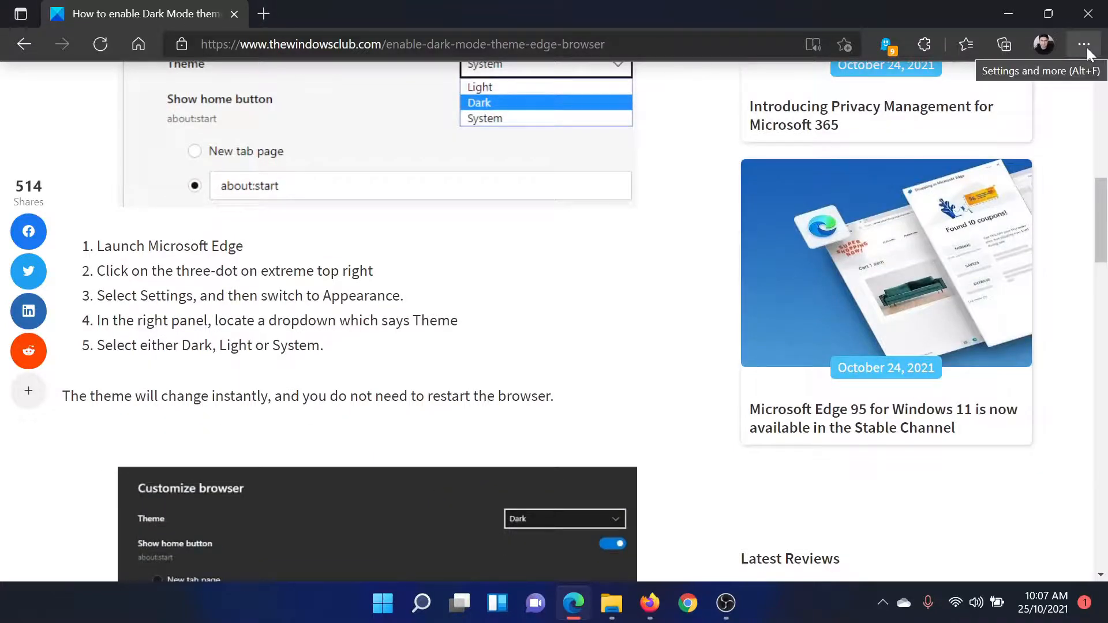
Choose Dark under Overall appearance in Settings > Appearance, then return to the article tab.
{"action": "left_click", "coordinate": [1087, 44]}
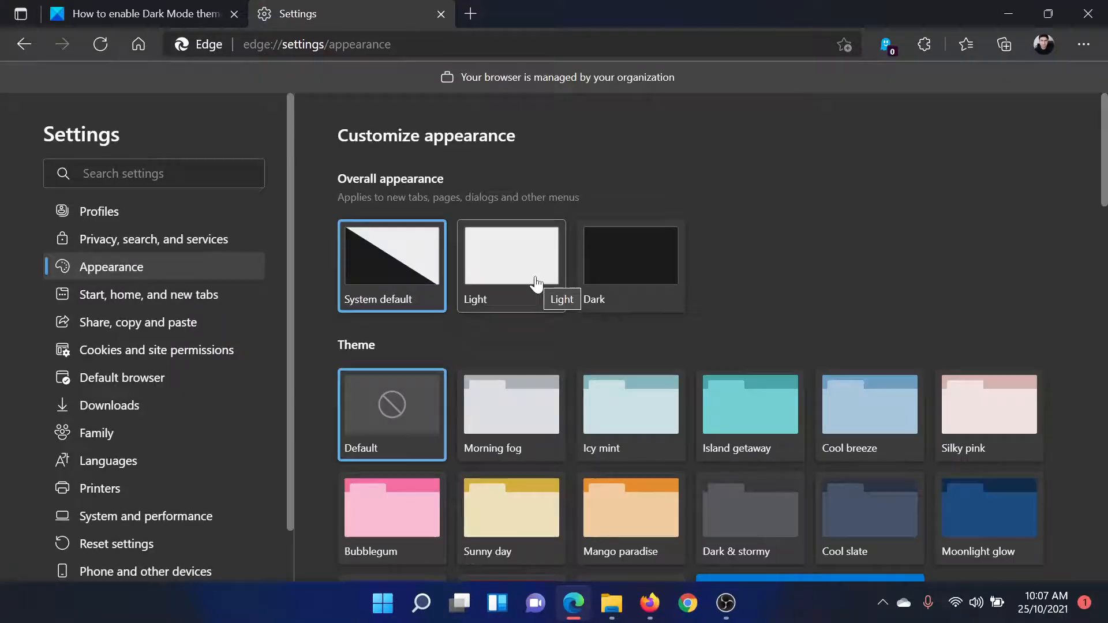
{"action": "left_click", "coordinate": [630, 257]}
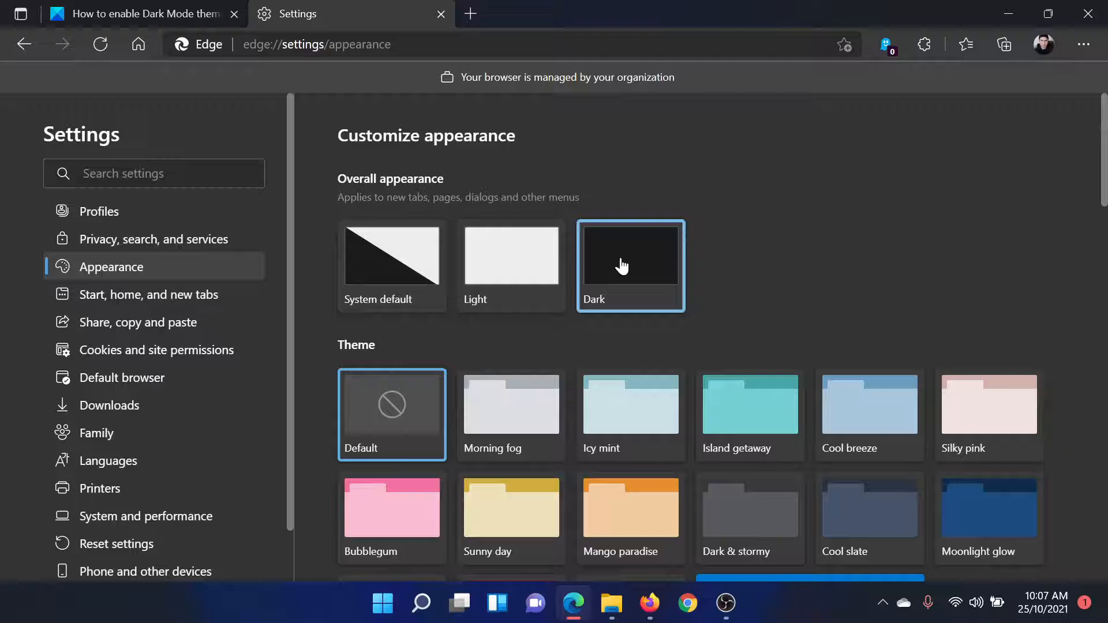
{"action": "left_click", "coordinate": [134, 14]}
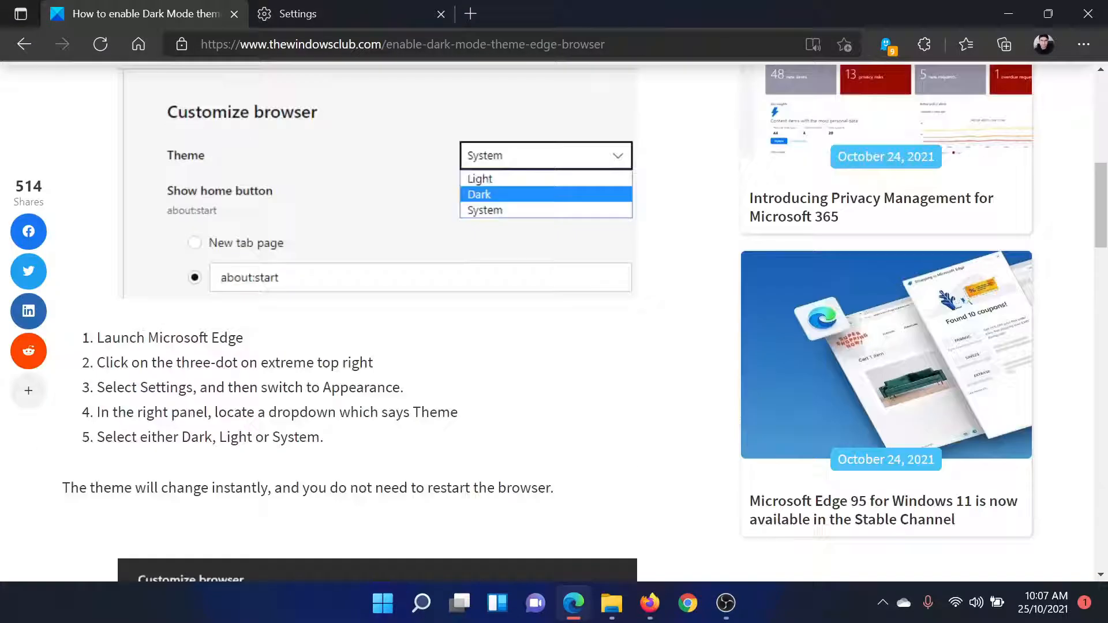
Switch Overall appearance back to Light in the Settings tab and return to the article.
{"action": "scroll", "scroll_direction": "up", "scroll_amount": 3}
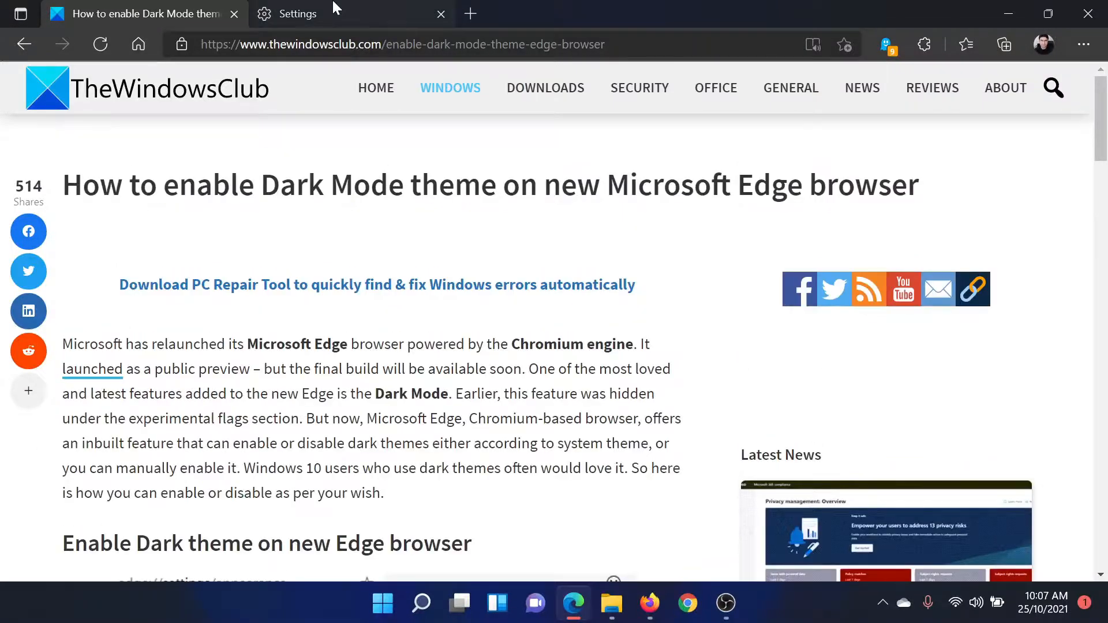
{"action": "left_click", "coordinate": [297, 14]}
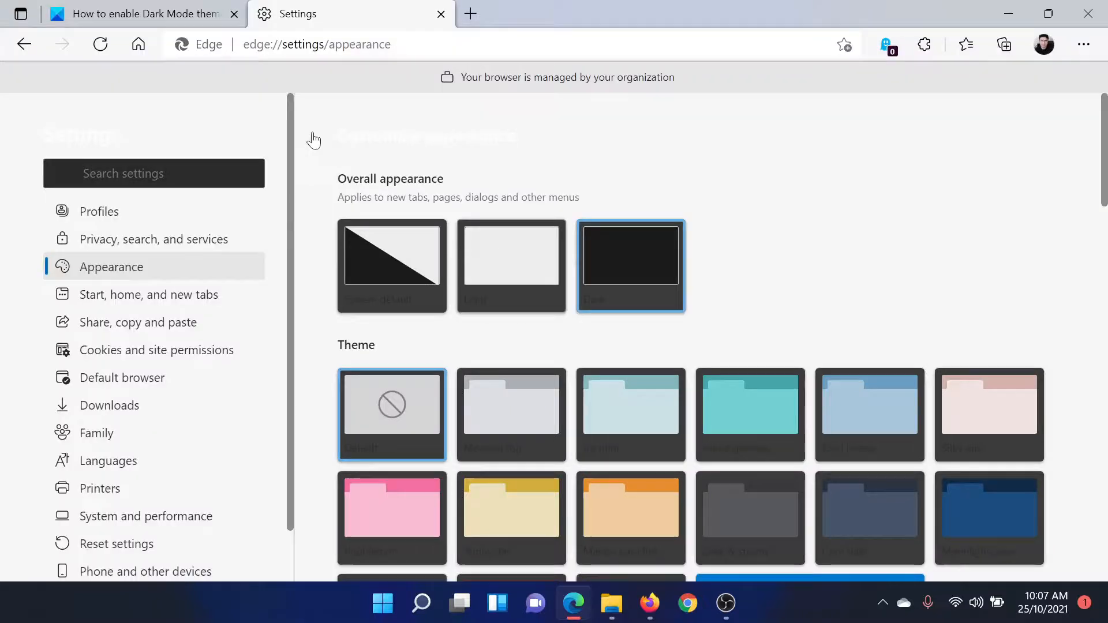
{"action": "left_click", "coordinate": [137, 14]}
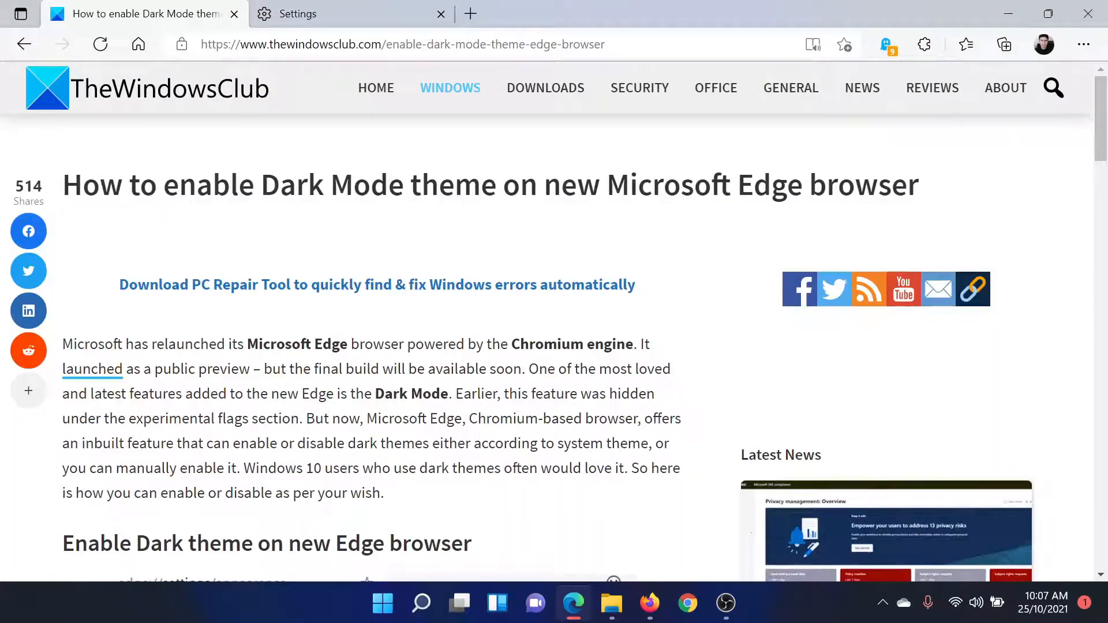